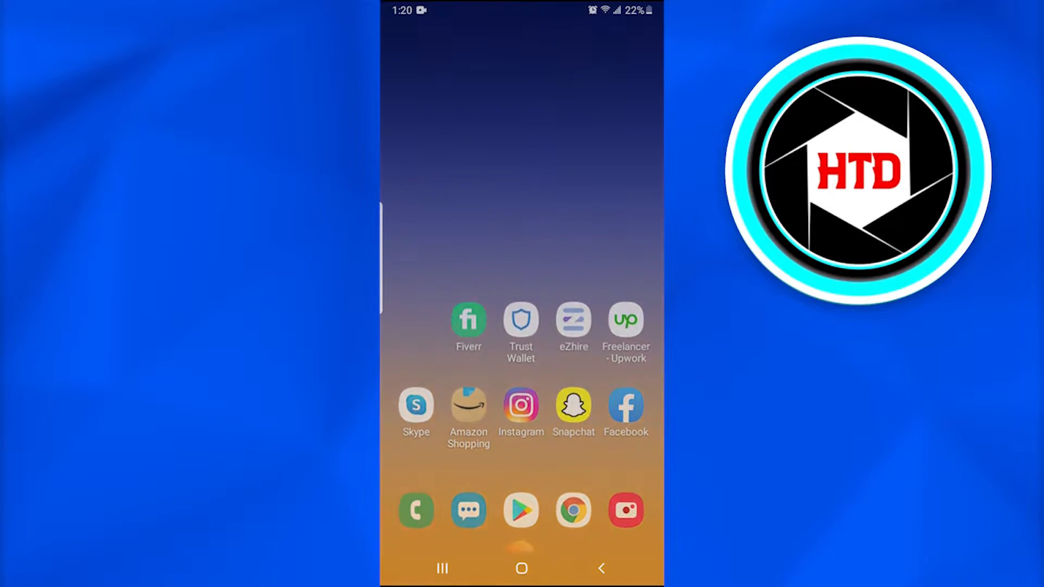
Step: Swipe through the home screen and launch the Zoom app
scroll(up, 3)
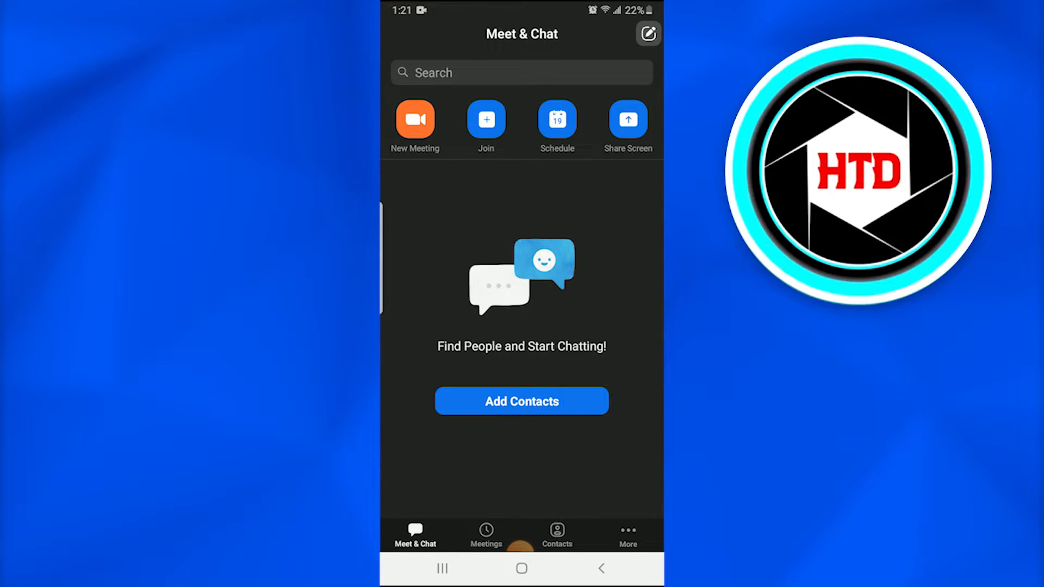
Step: Start a new meeting with video off and join using device audio
click(415, 119)
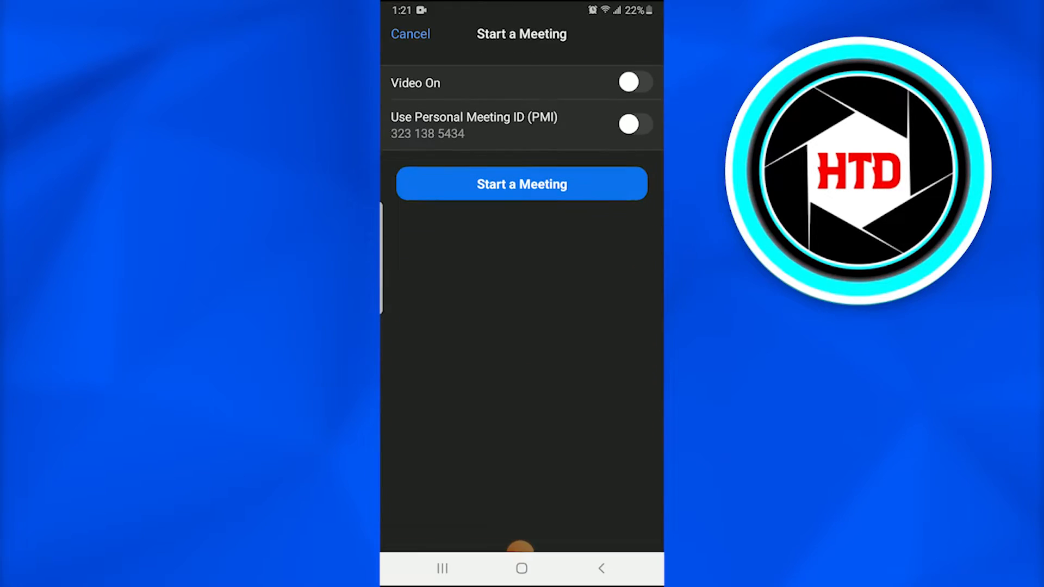
click(521, 184)
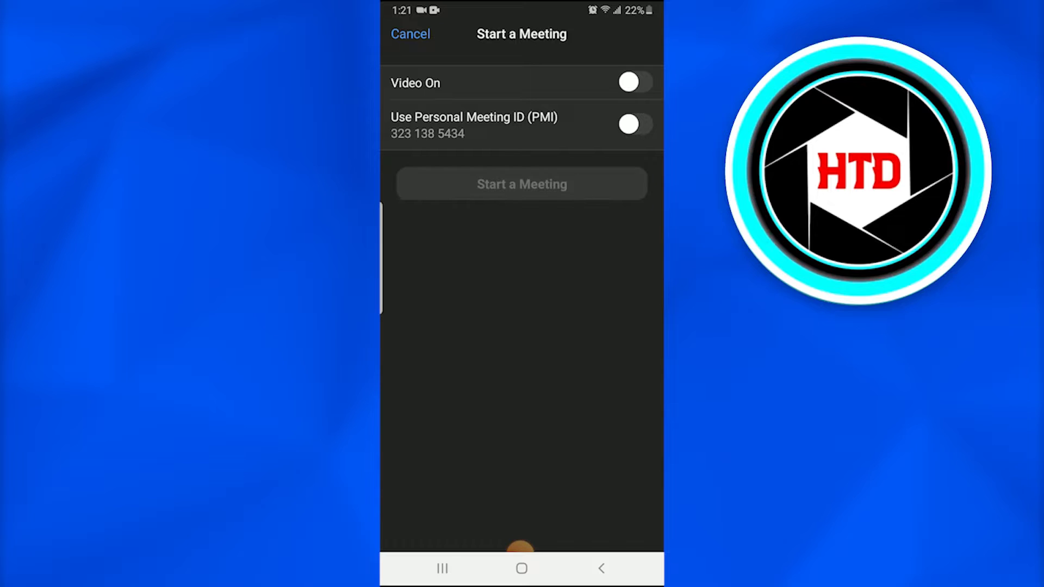
click(521, 184)
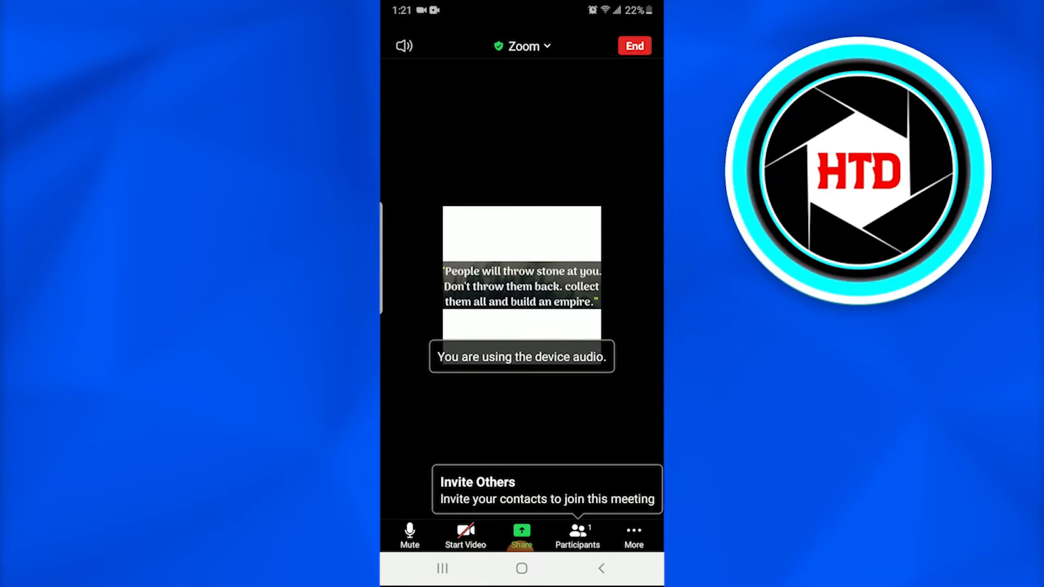
Step: Mute the microphone and bring up the More options sheet
click(409, 536)
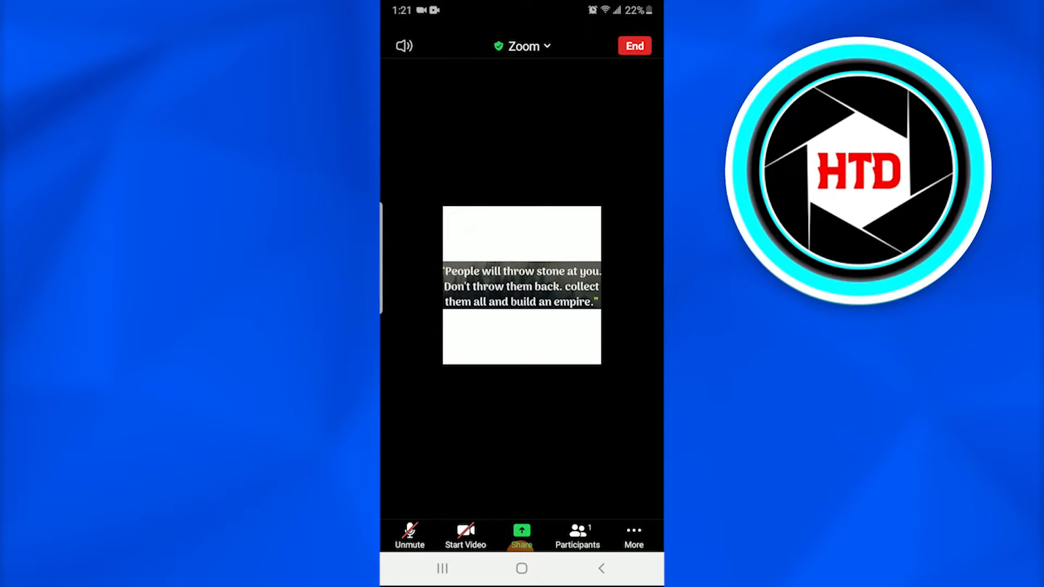
click(632, 536)
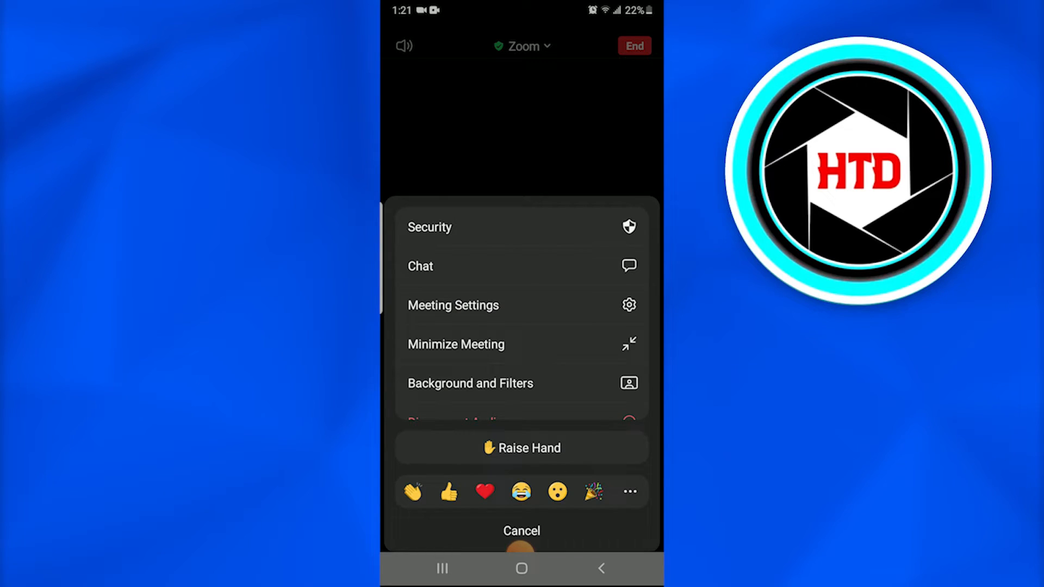
Step: Open Background and Filters from the More options sheet
scroll(up, 3)
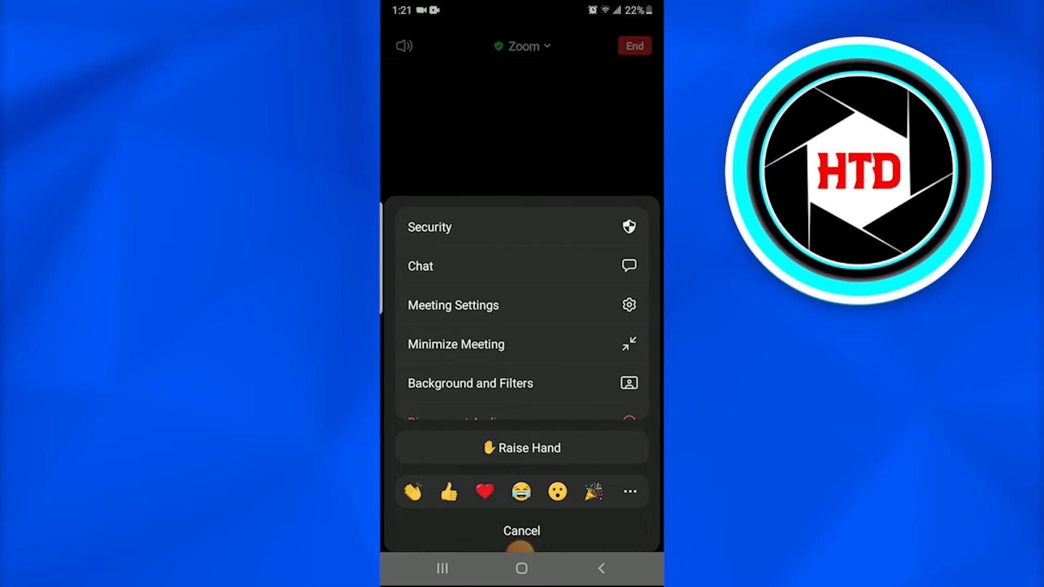
click(521, 531)
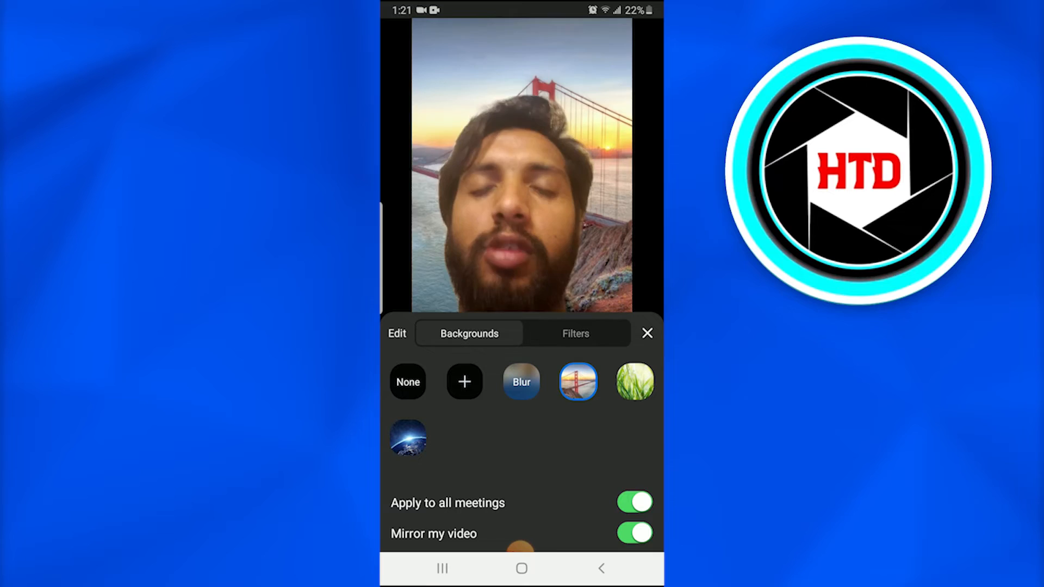
Step: Try Blur, apply the grass virtual background, then show the Filters tab
click(521, 381)
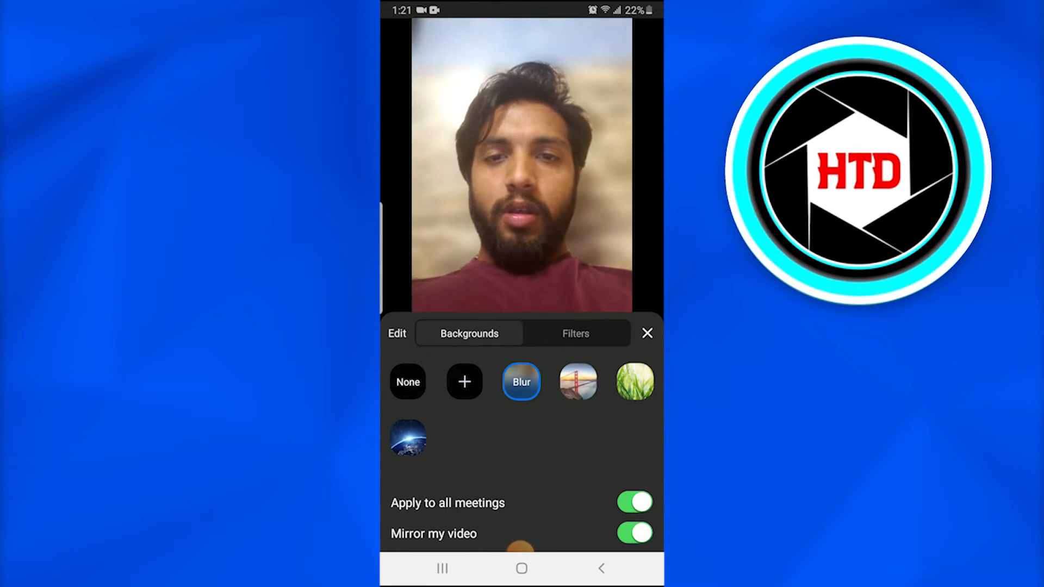
click(635, 381)
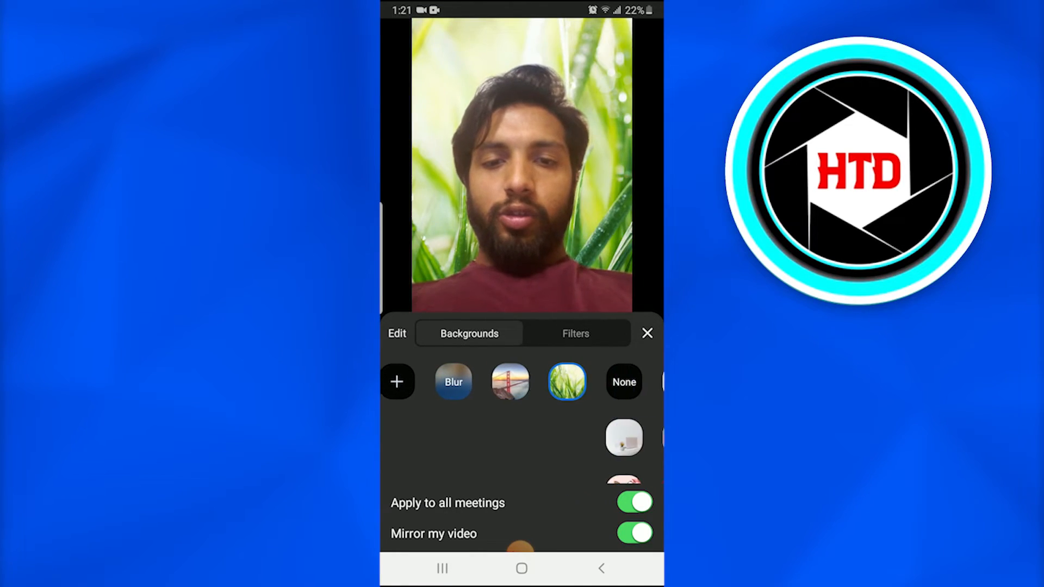
scroll(left, 3)
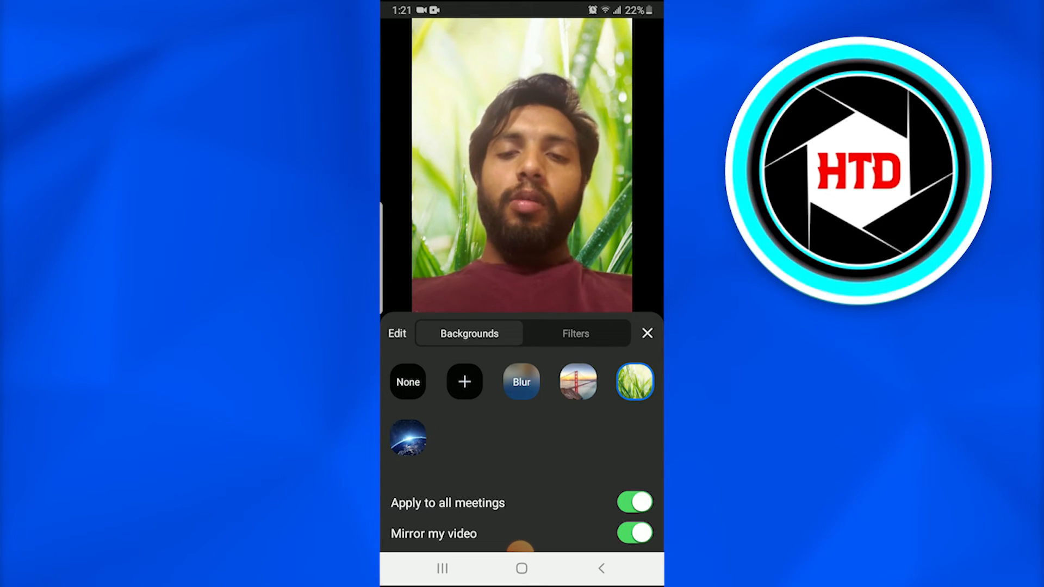
click(575, 333)
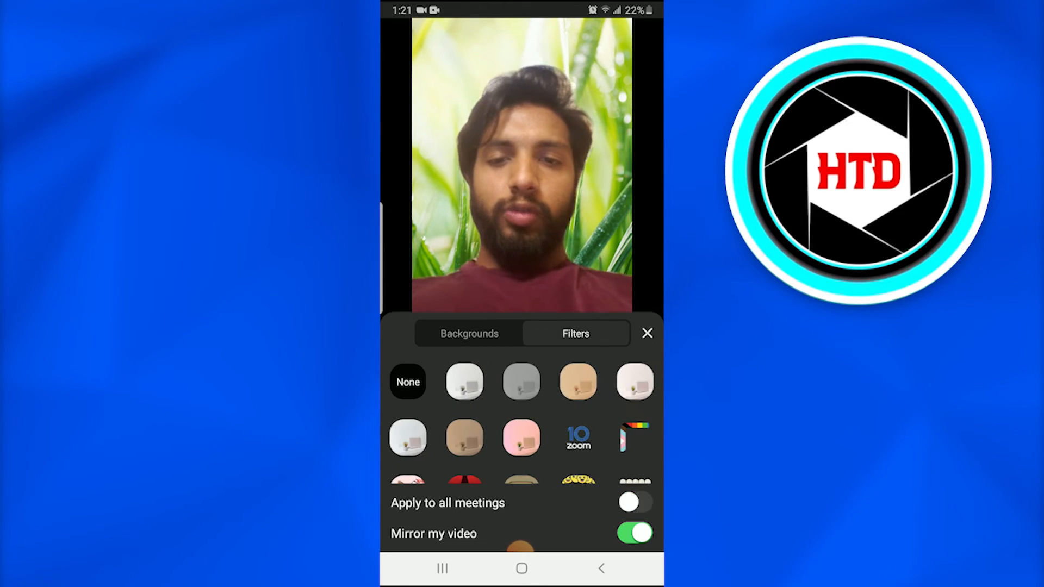
Step: Try the beige and light-toned video filters, then scroll for more filters
click(578, 382)
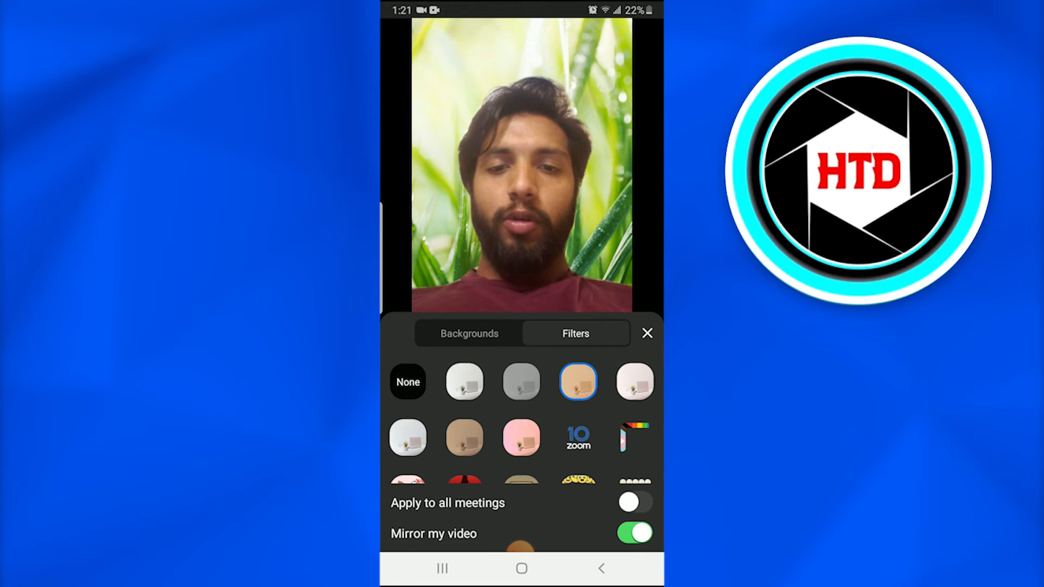
click(632, 382)
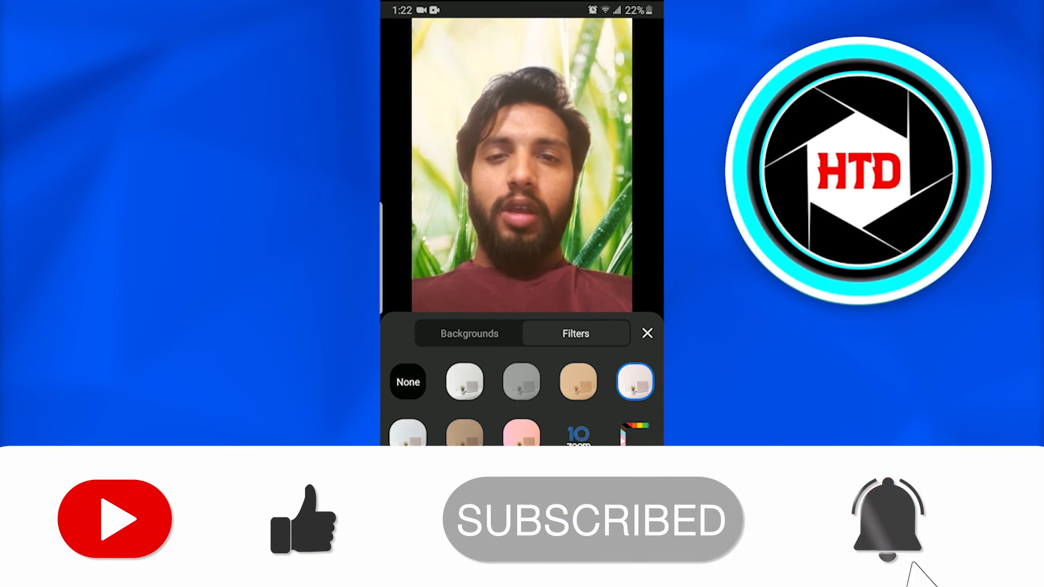
scroll(down, 3)
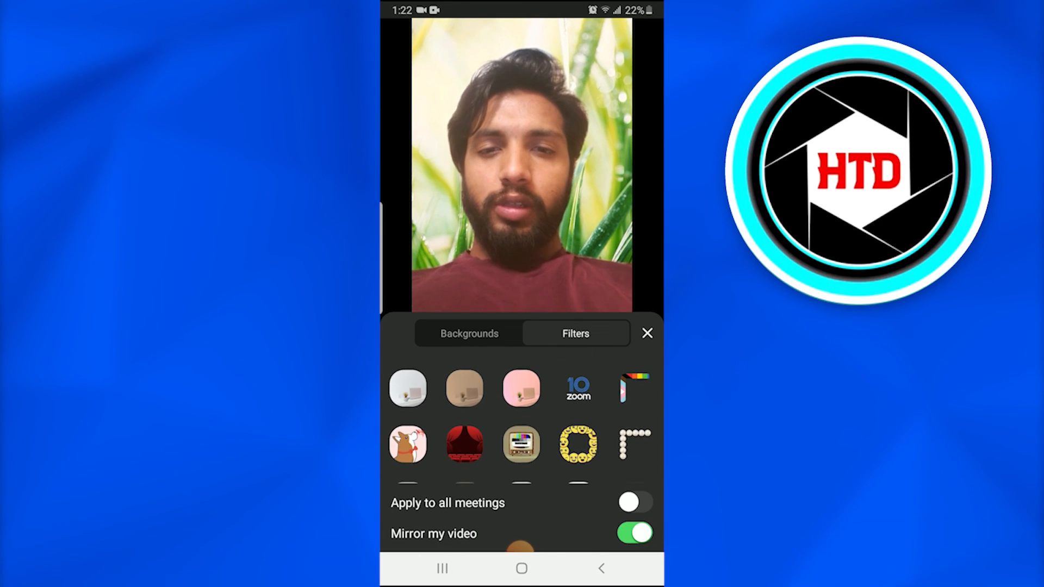